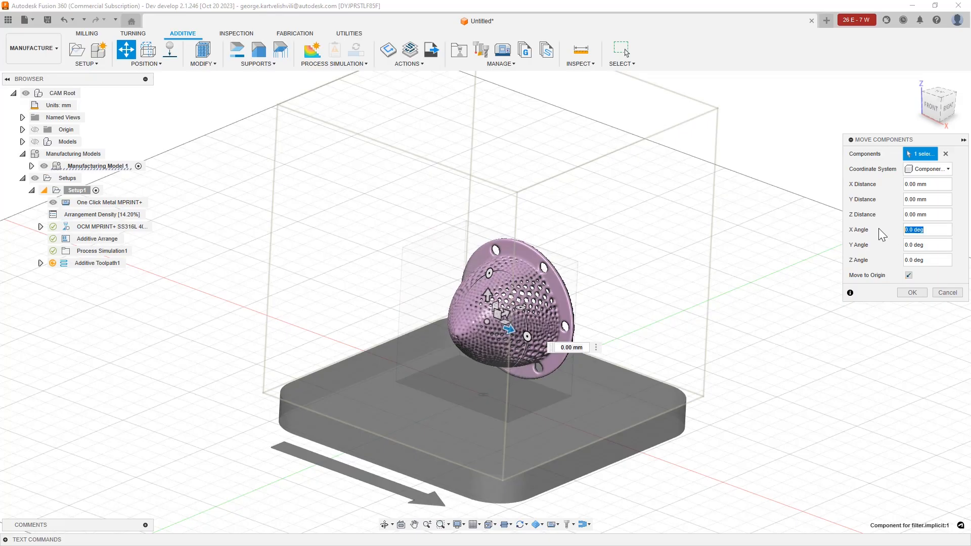
Rotate the lattice dome -90 degrees about X so it stands dome-up on its flange.
text(-90)
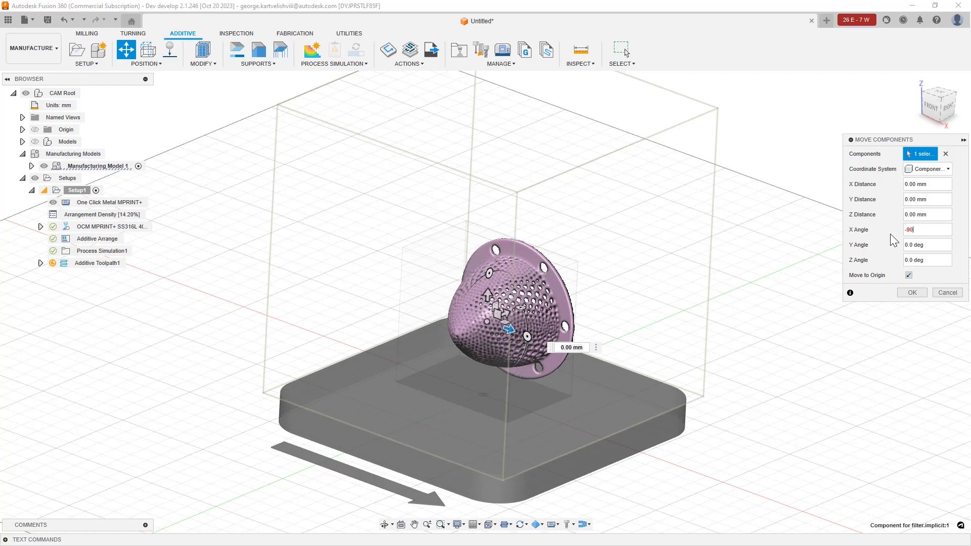
click(911, 292)
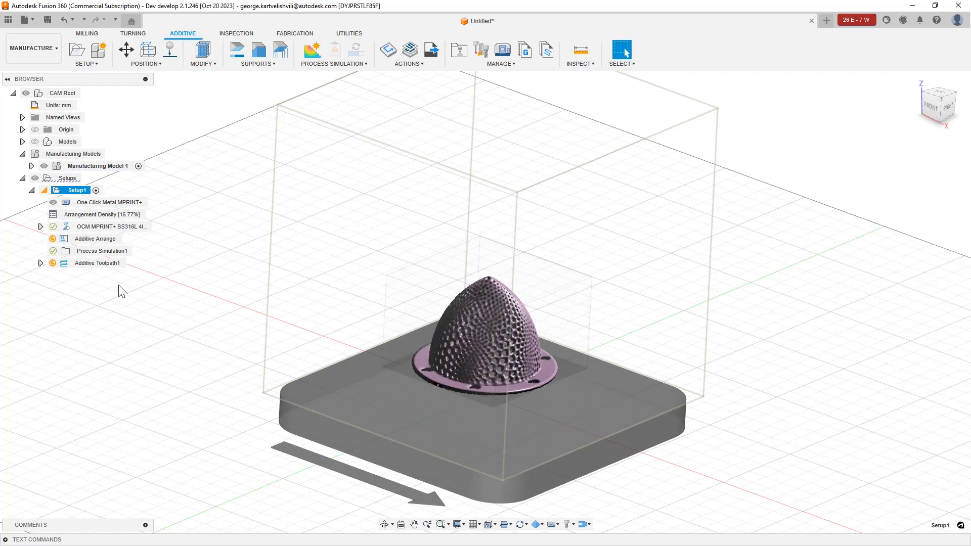
Import Fusion F.implicit via Insert so the volumetric lattice component appears in a new design.
click(409, 49)
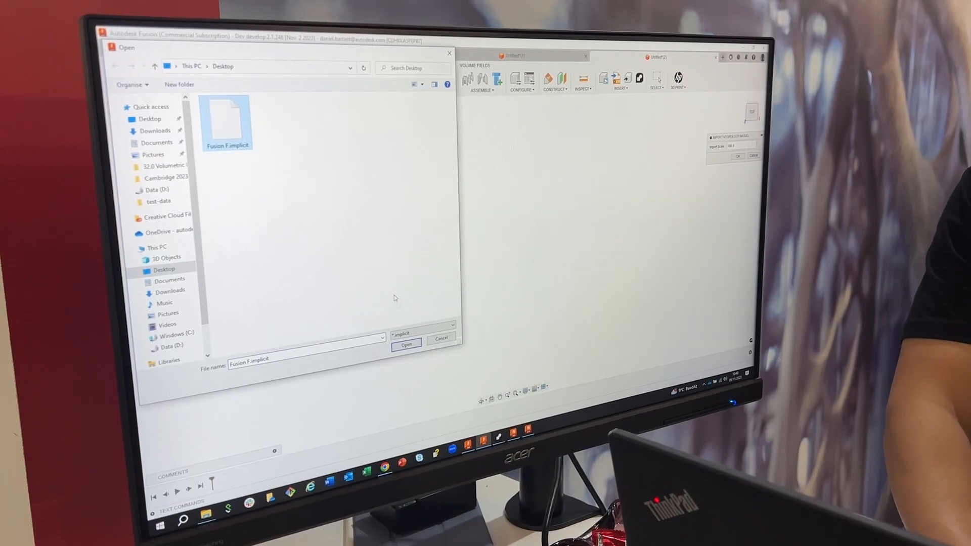
click(407, 344)
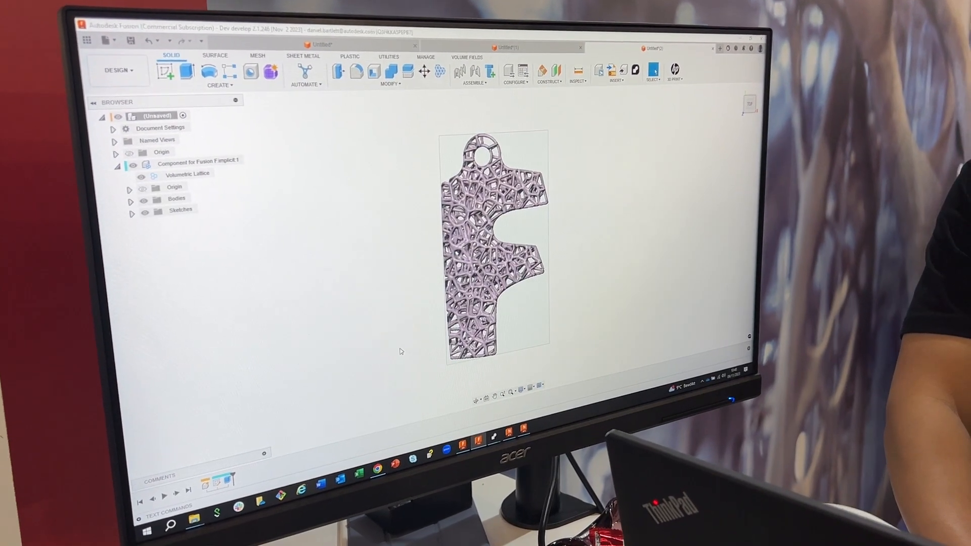